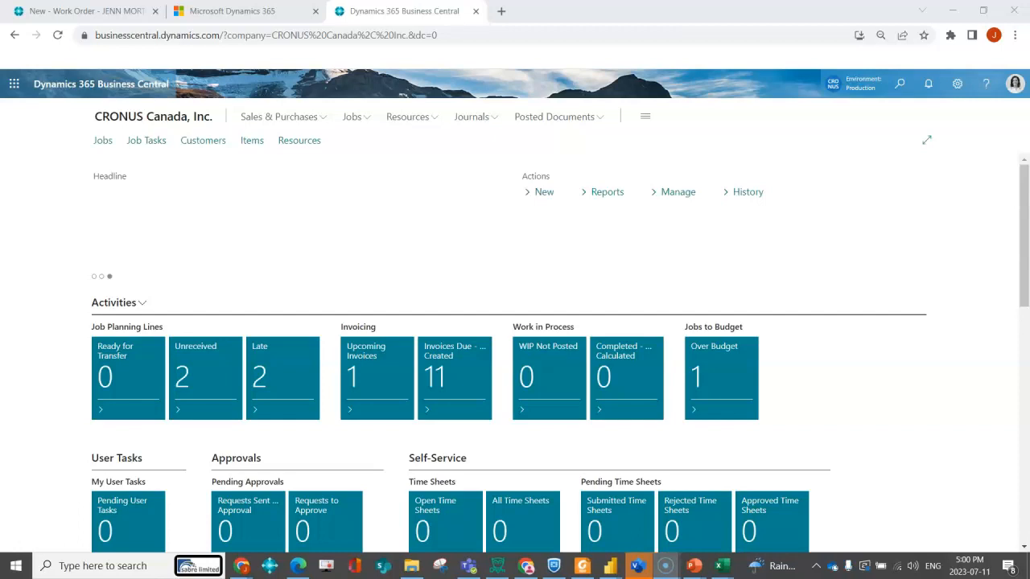
Search Tell Me for 'user settings' to find the User Settings page.
left_click(906, 84)
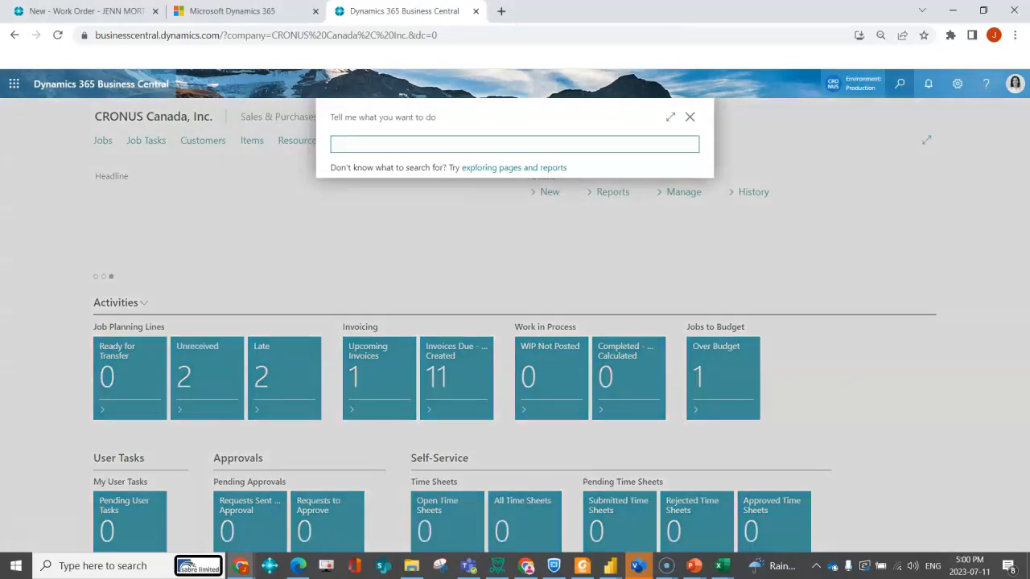
type("user settin")
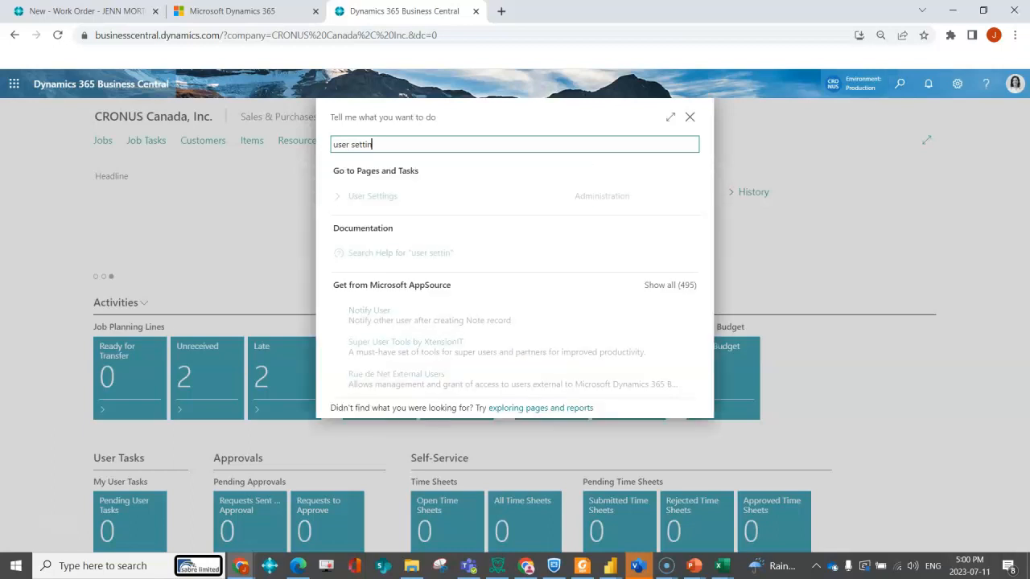
left_click(373, 196)
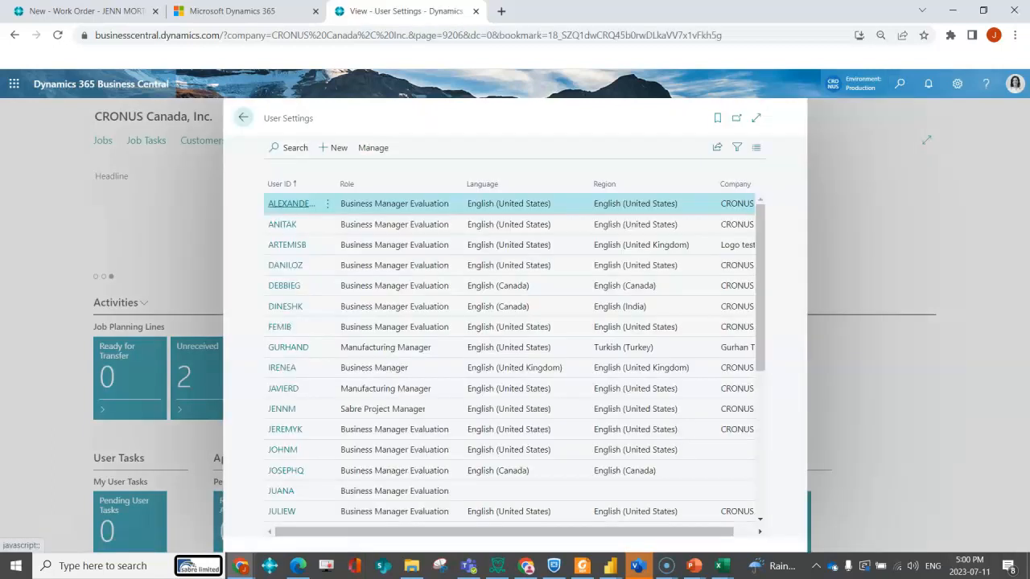
left_click(756, 118)
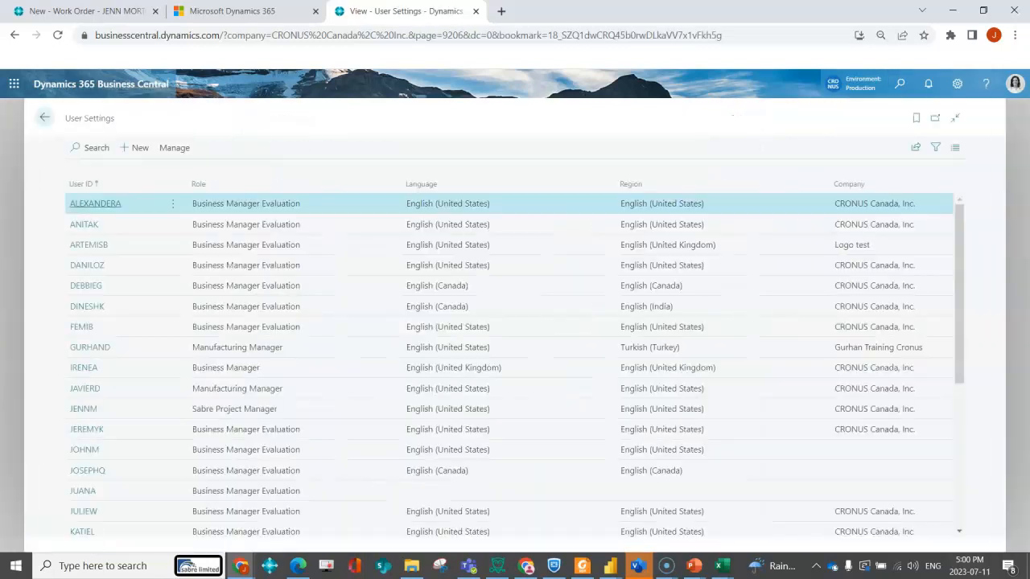
mouse_move(245, 224)
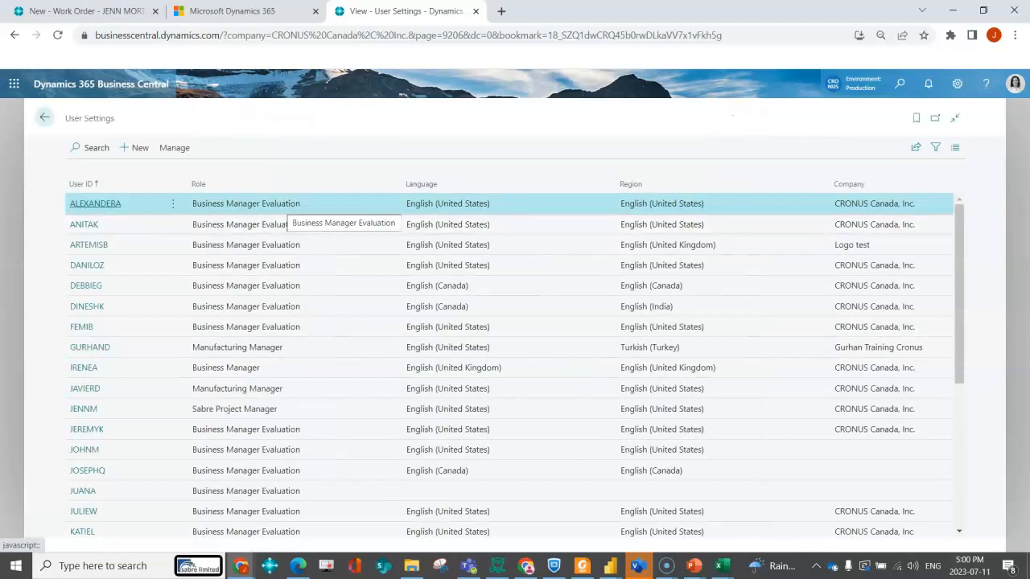
scroll("down", 3)
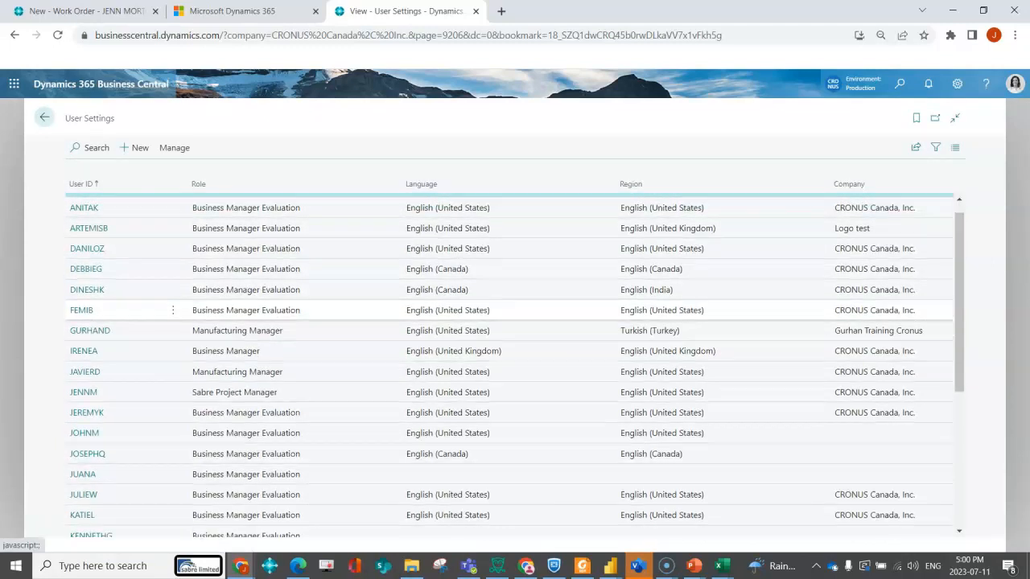
scroll("down", 3)
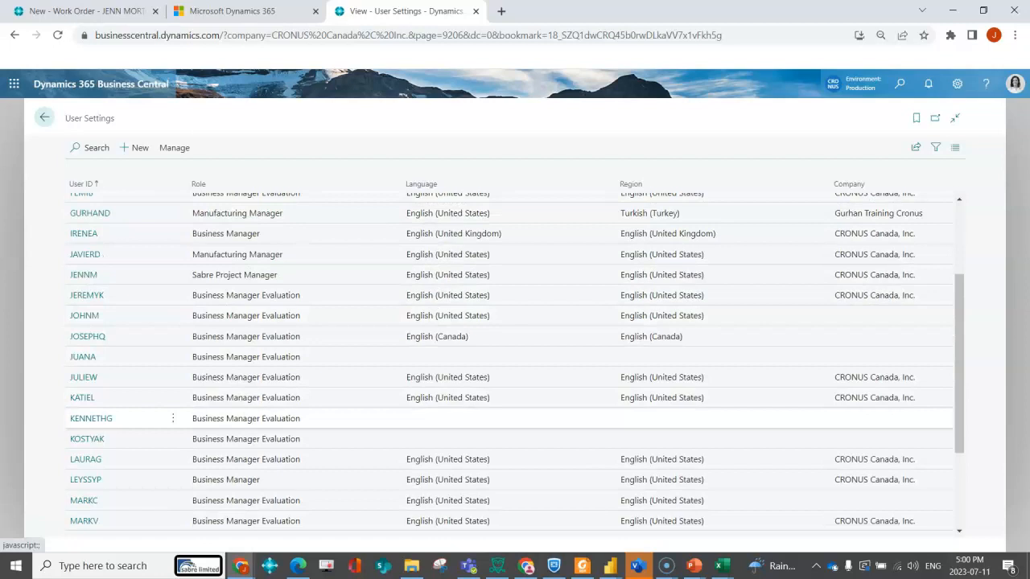
mouse_move(245, 418)
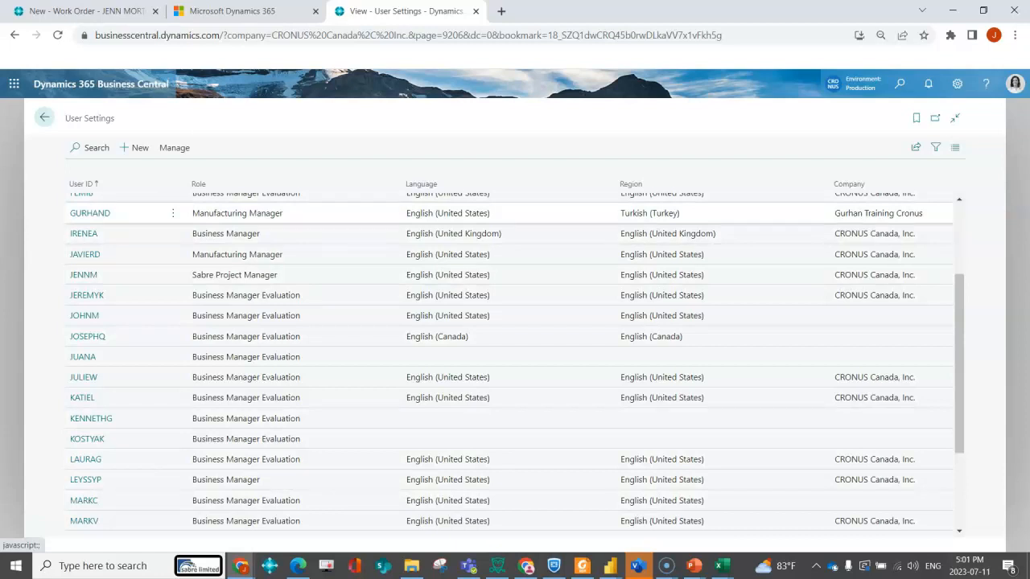
left_click(83, 273)
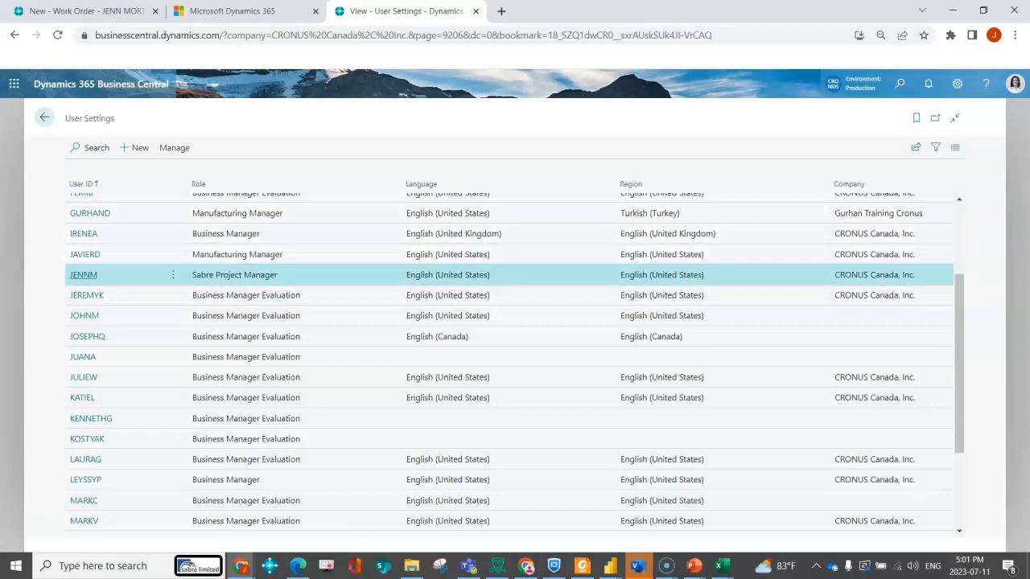
left_click(83, 274)
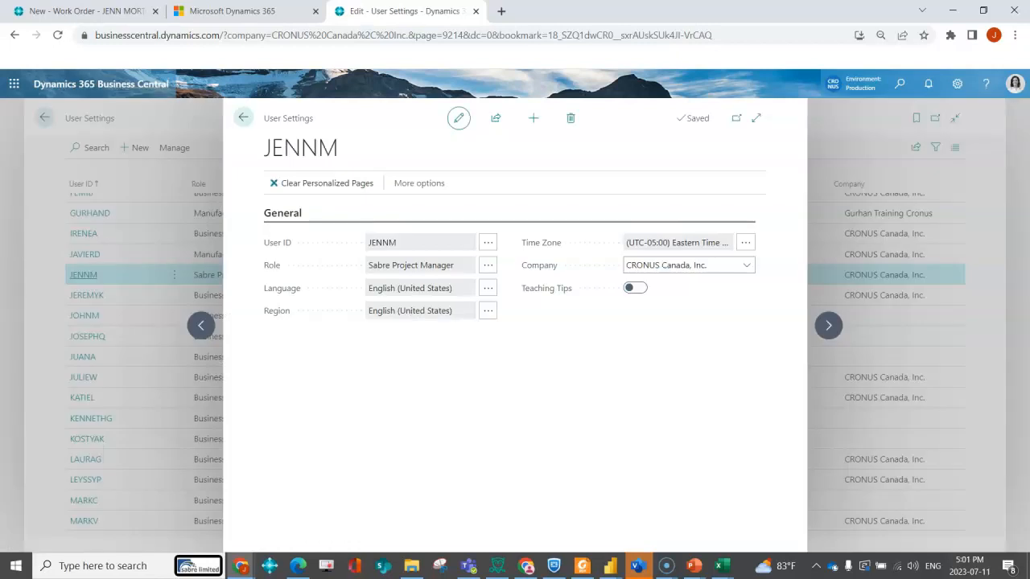
left_click(488, 264)
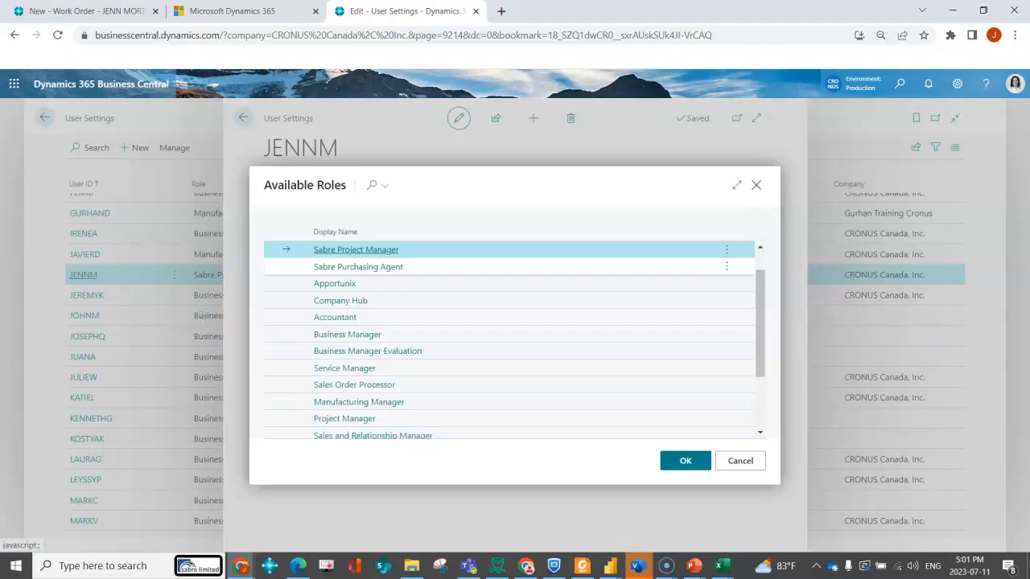
scroll("down", 3)
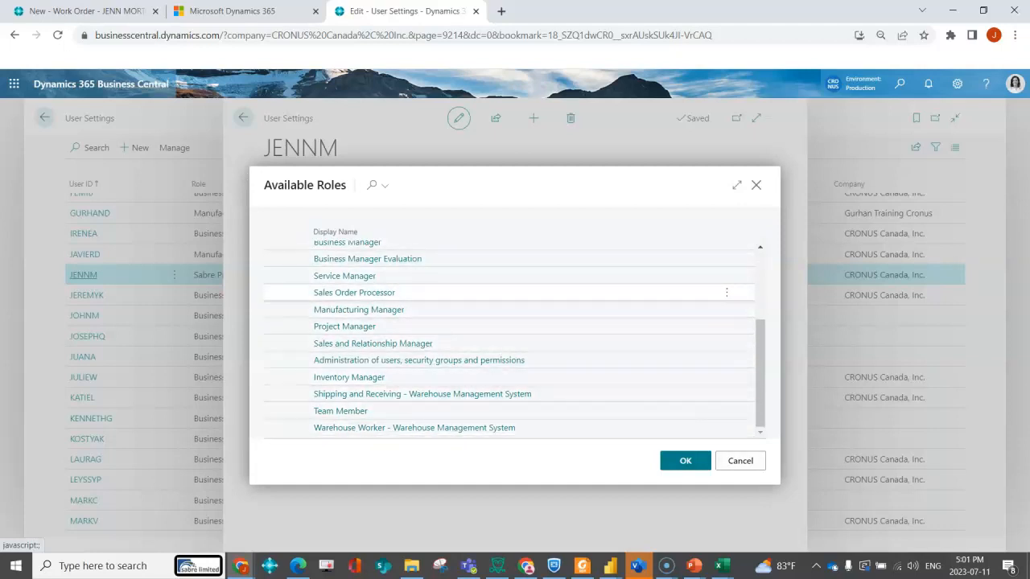
left_click(354, 293)
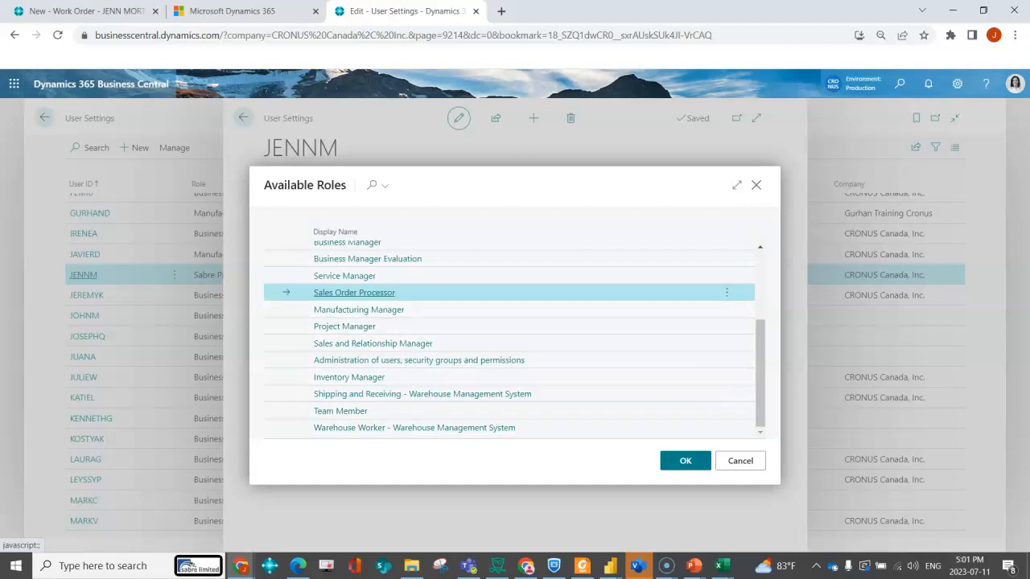
left_click(685, 460)
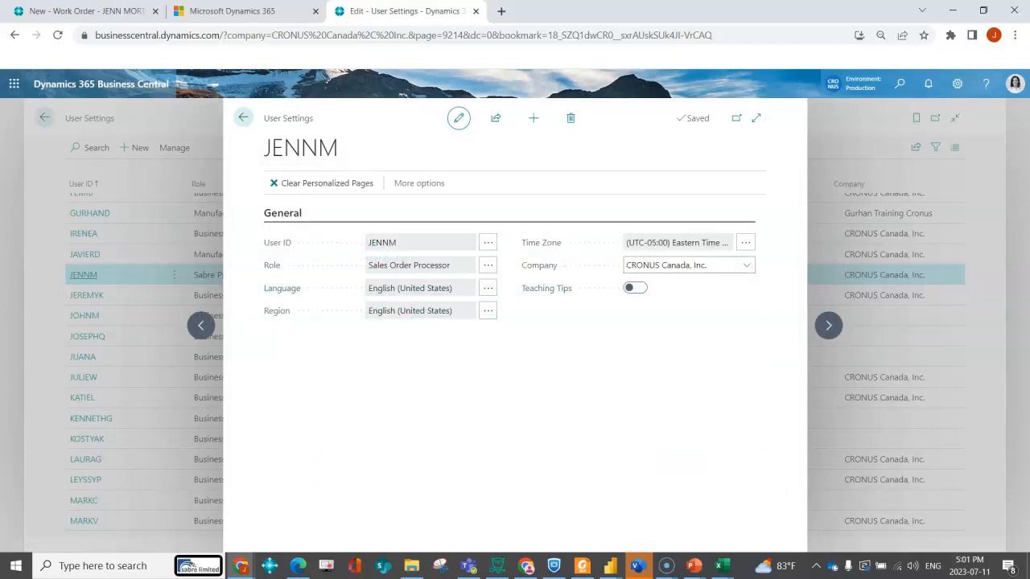
left_click(684, 264)
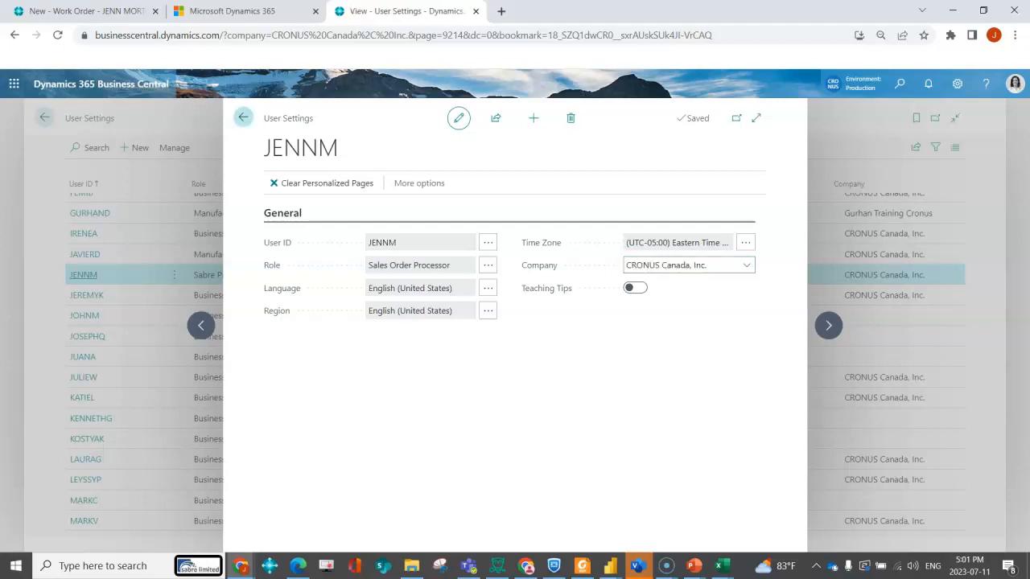
left_click(241, 117)
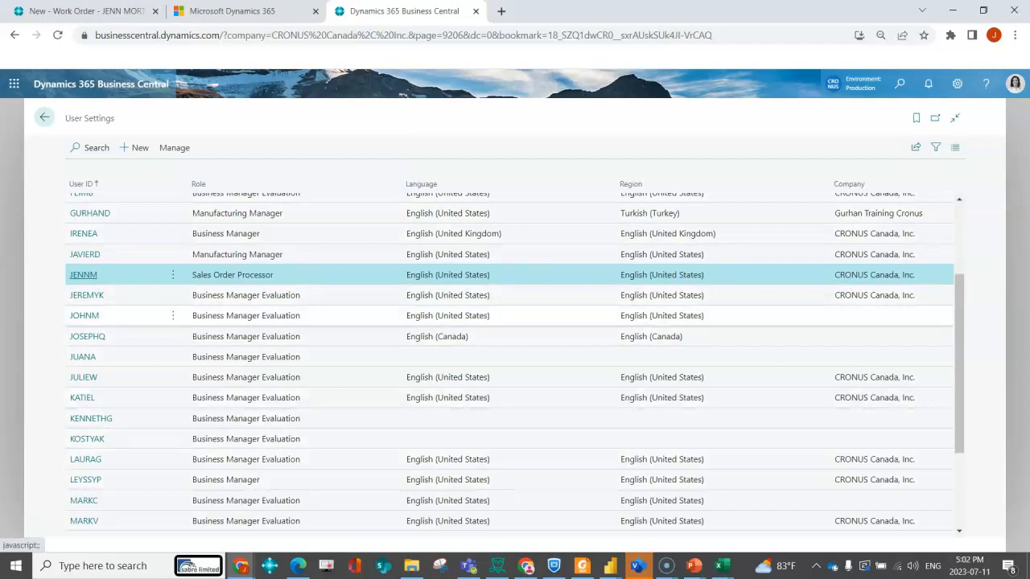
Leave User Settings and return to the CRONUS Canada home page.
left_click(45, 118)
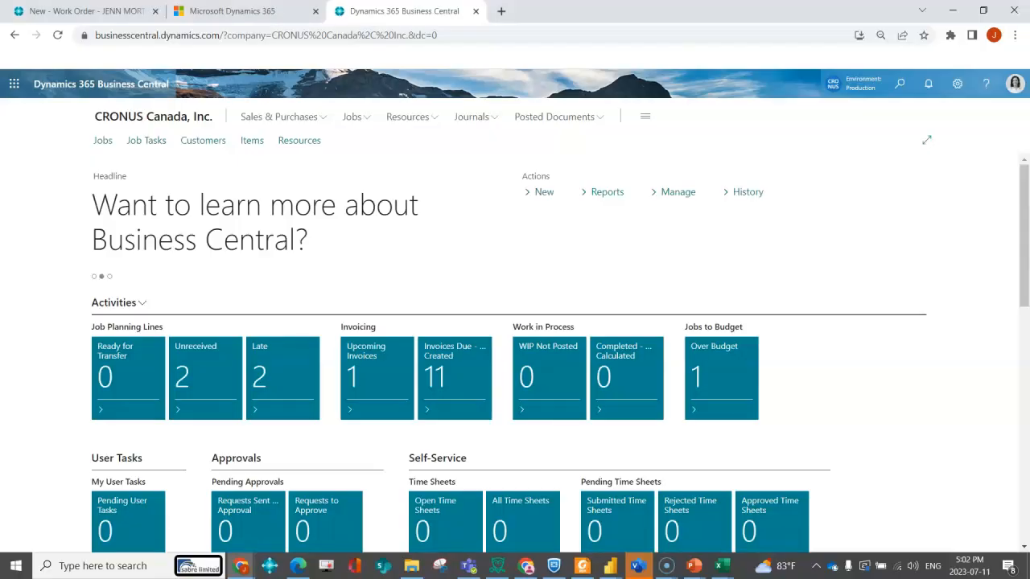
Find the Profiles (Roles) list via search and select the ORDER PROCESSOR profile row.
type("profiles")
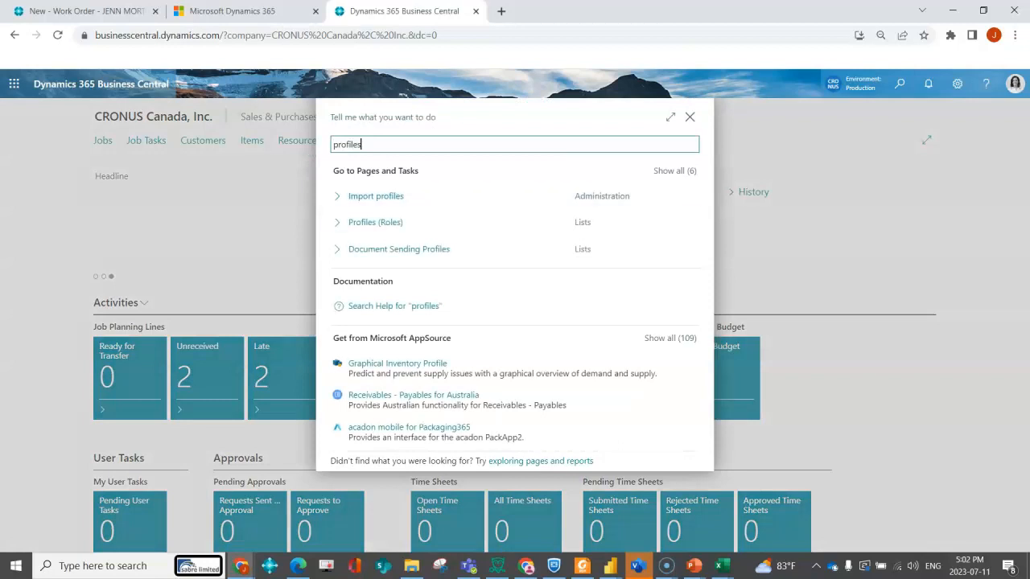
left_click(375, 222)
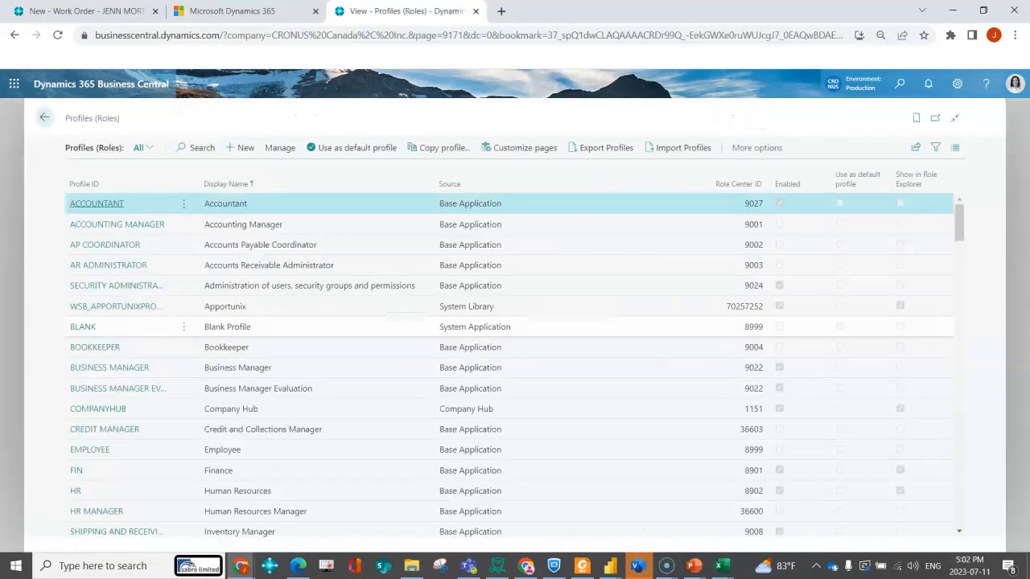
scroll("down", 3)
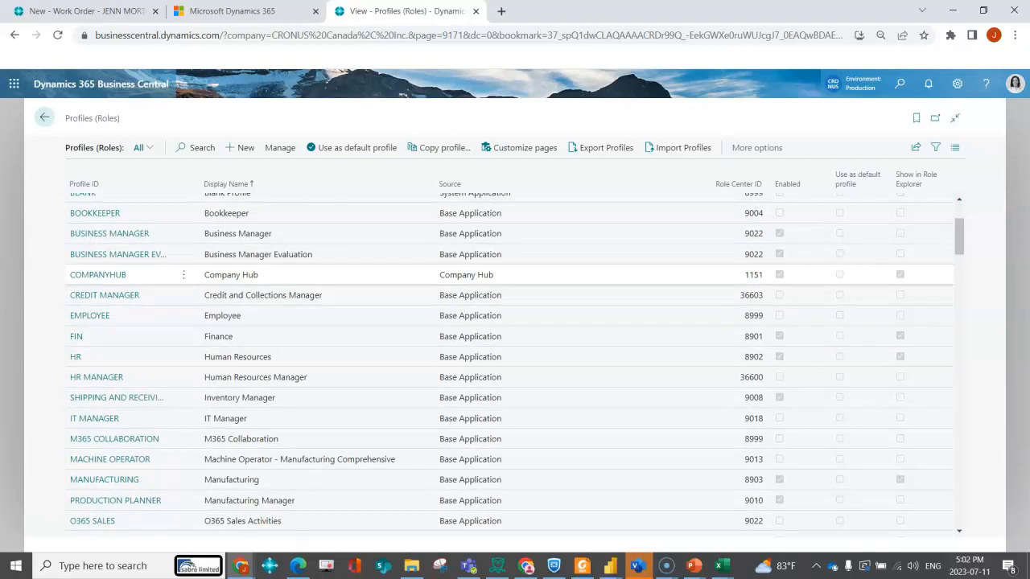
scroll("down", 3)
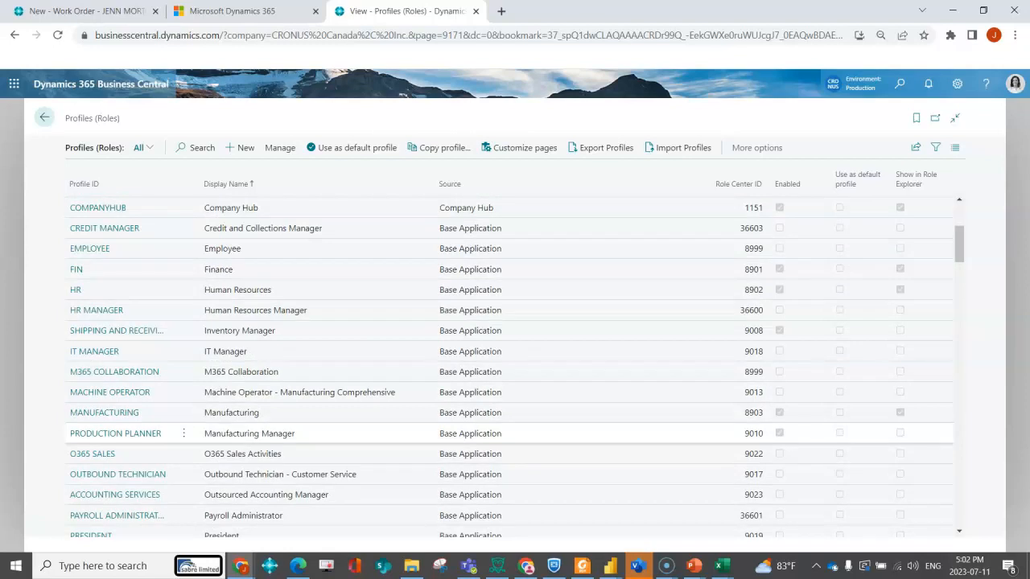
scroll("down", 3)
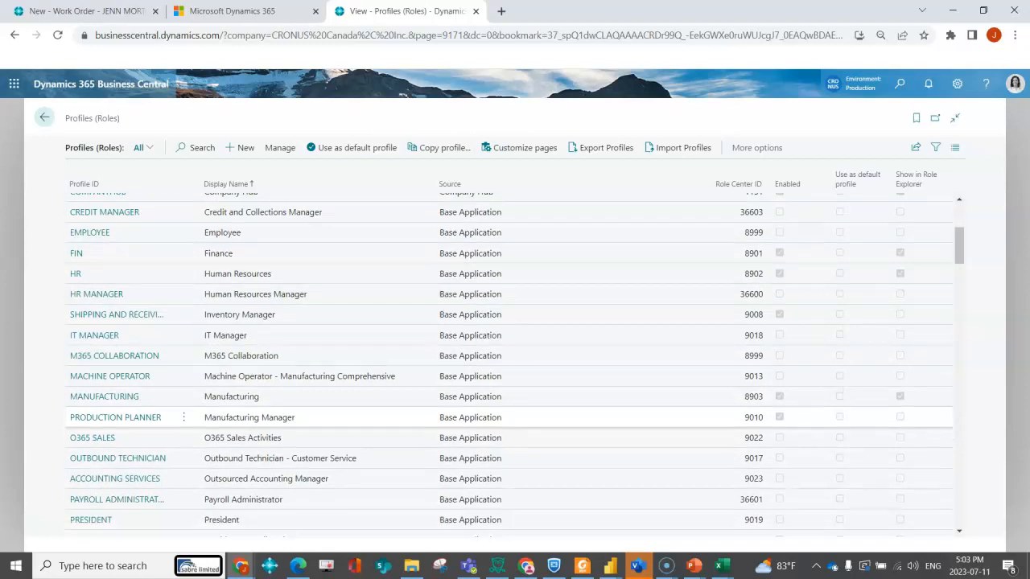
scroll("down", 3)
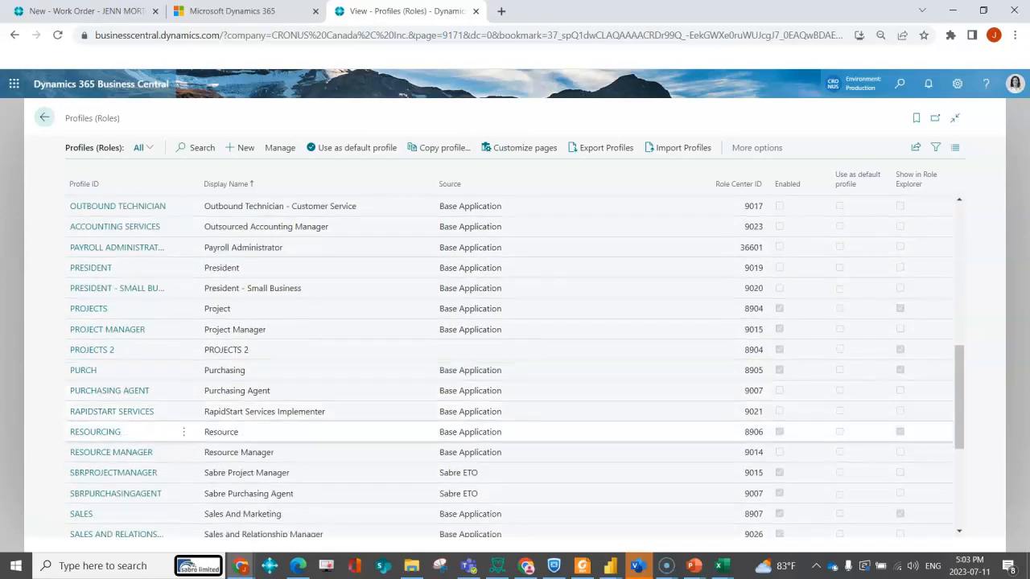
scroll("down", 3)
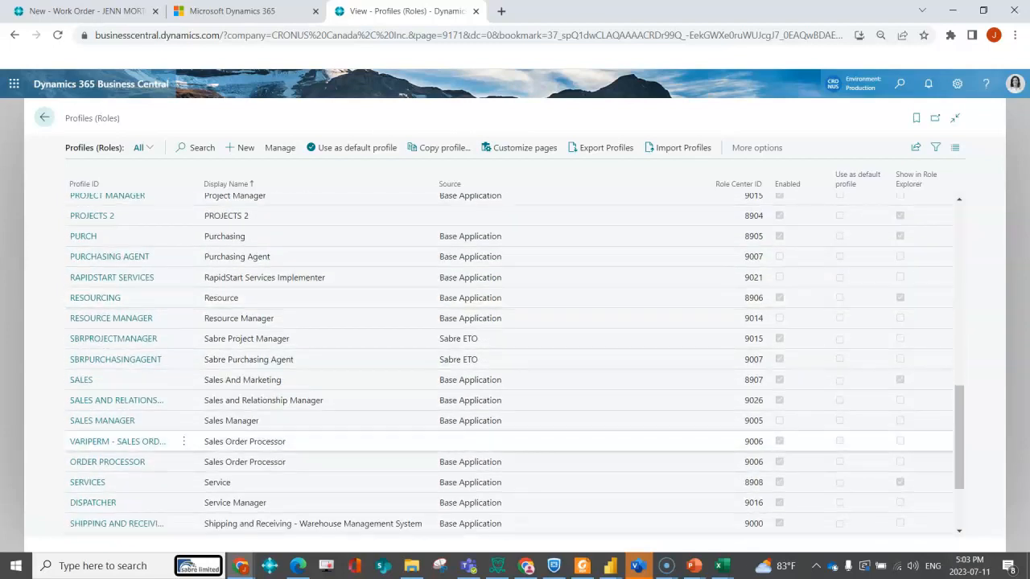
left_click(106, 462)
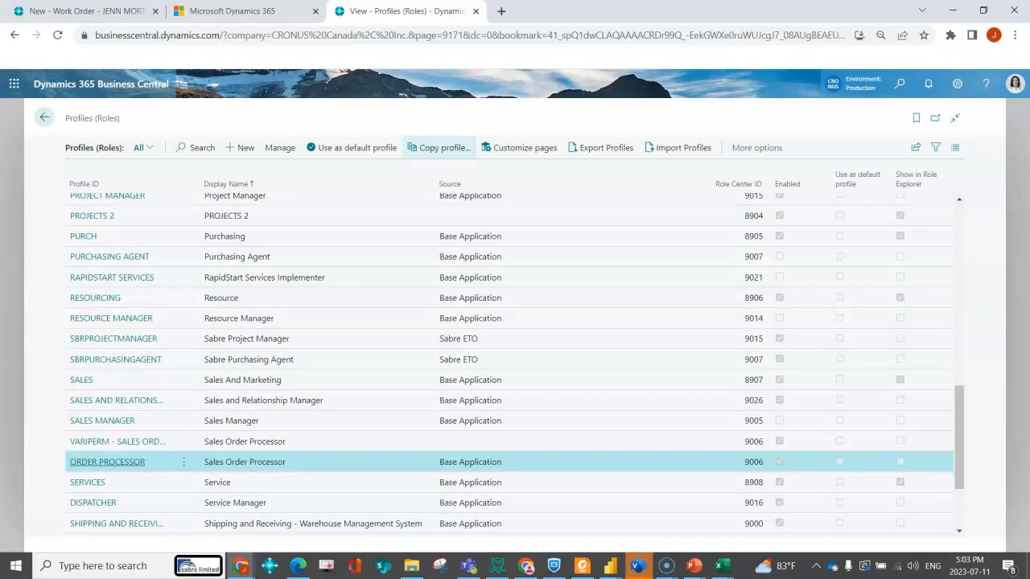
Copy ORDER PROCESSOR into profile ID SABRE - ORDER ENTRY with display name Order Entry.
left_click(437, 148)
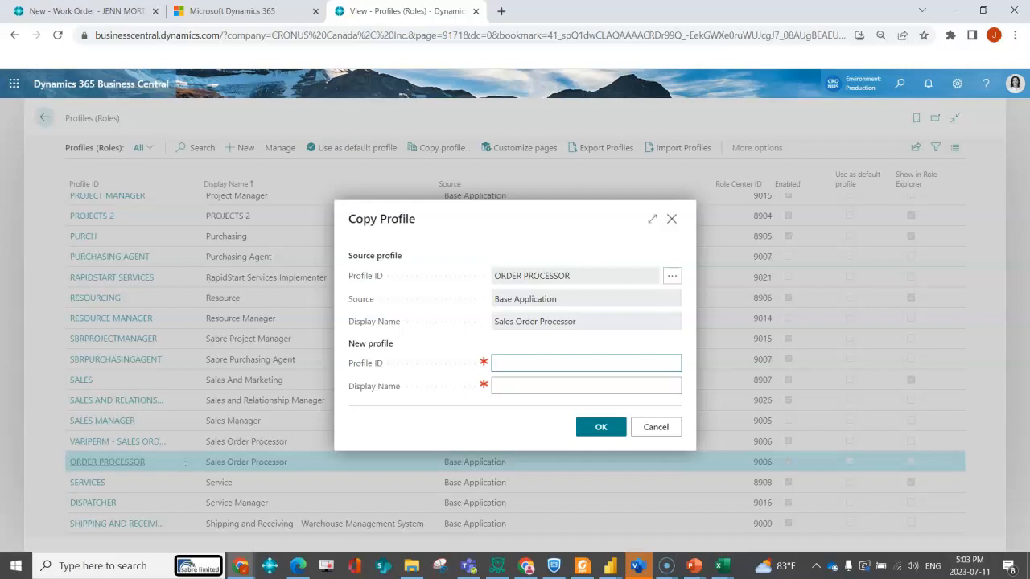
type("SABRE -")
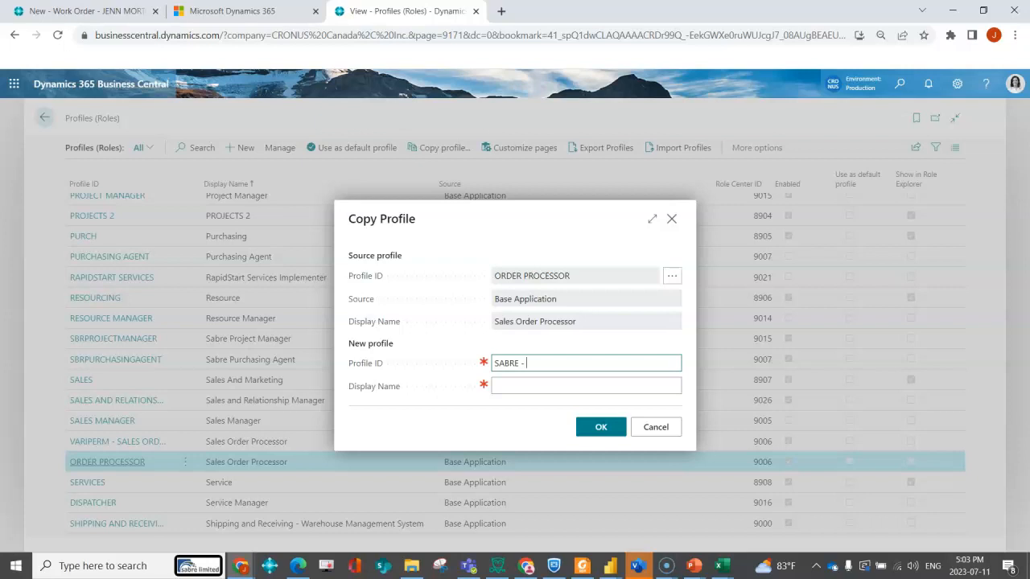
type("Order Ent")
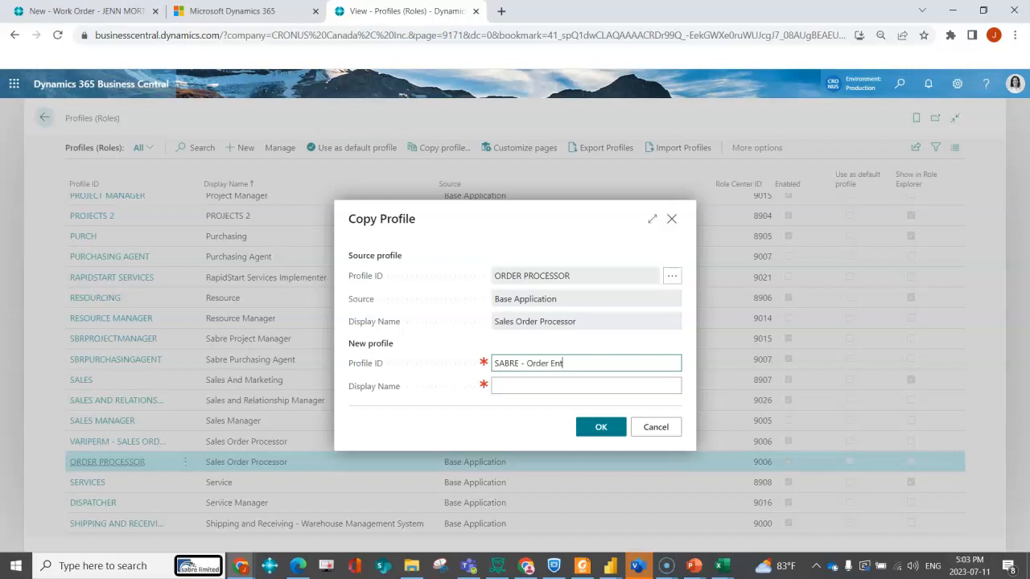
type("Order Entry")
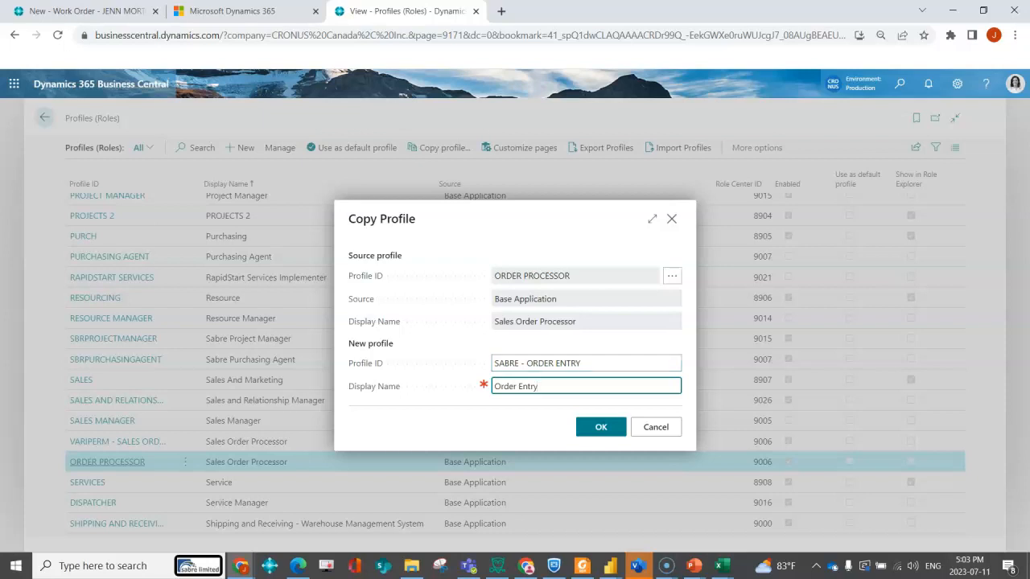
left_click(600, 427)
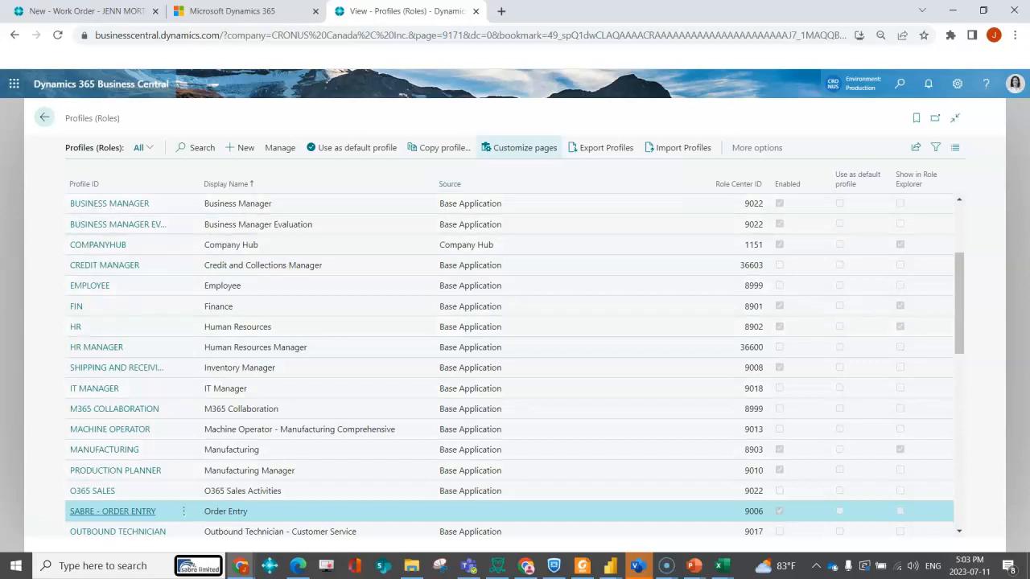
mouse_move(524, 148)
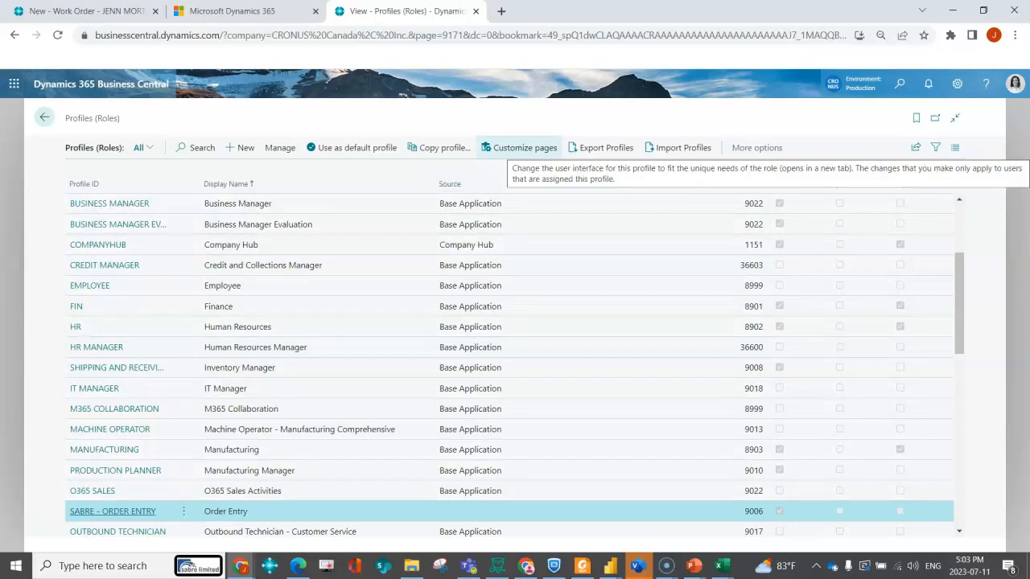
Start Customize pages for the SABRE - ORDER ENTRY profile.
left_click(524, 148)
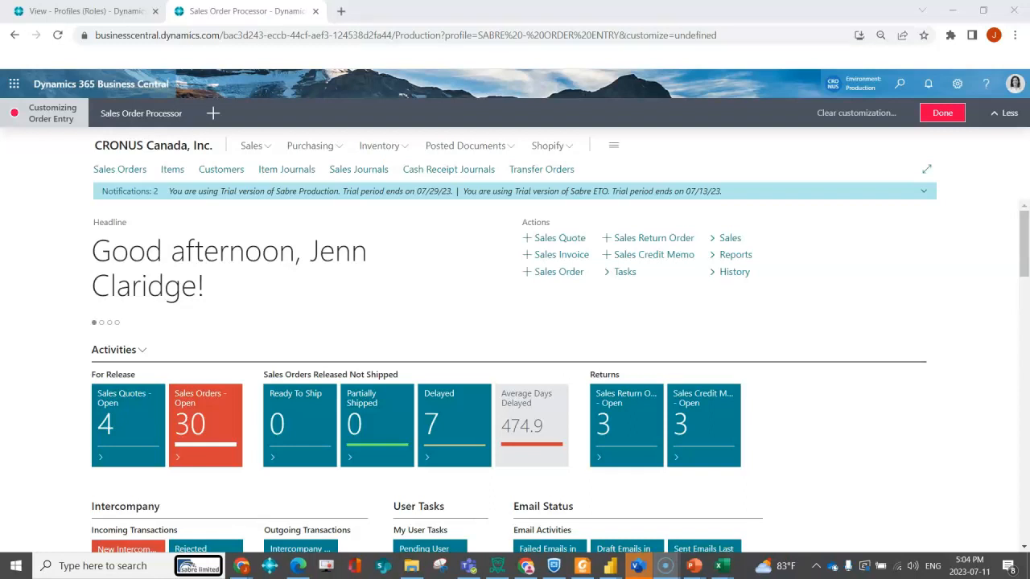
Hide the Sales Journals and Cash Receipt Journals links, then leave an unreleased sales order with Yes.
left_click(357, 169)
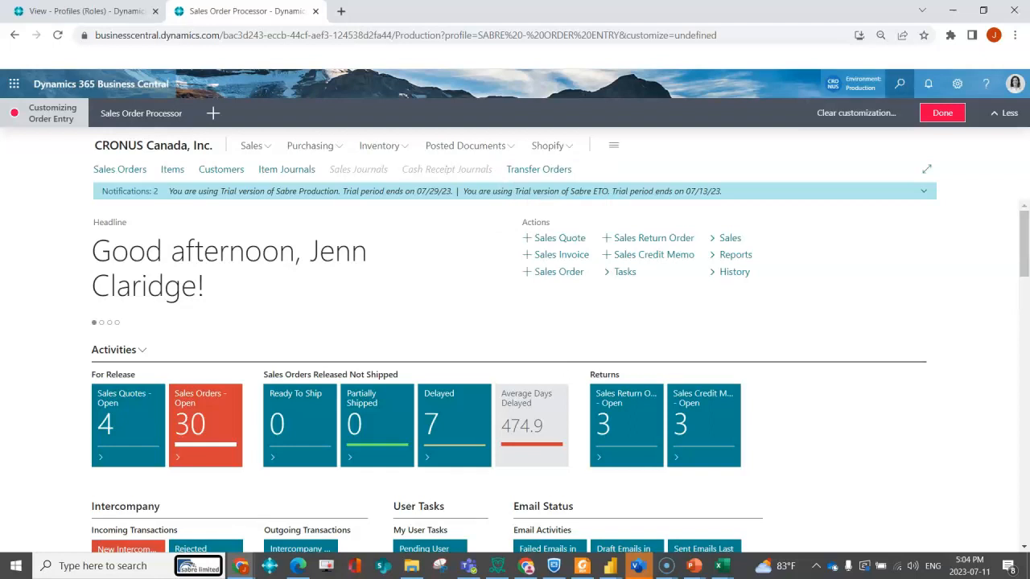
type("sal")
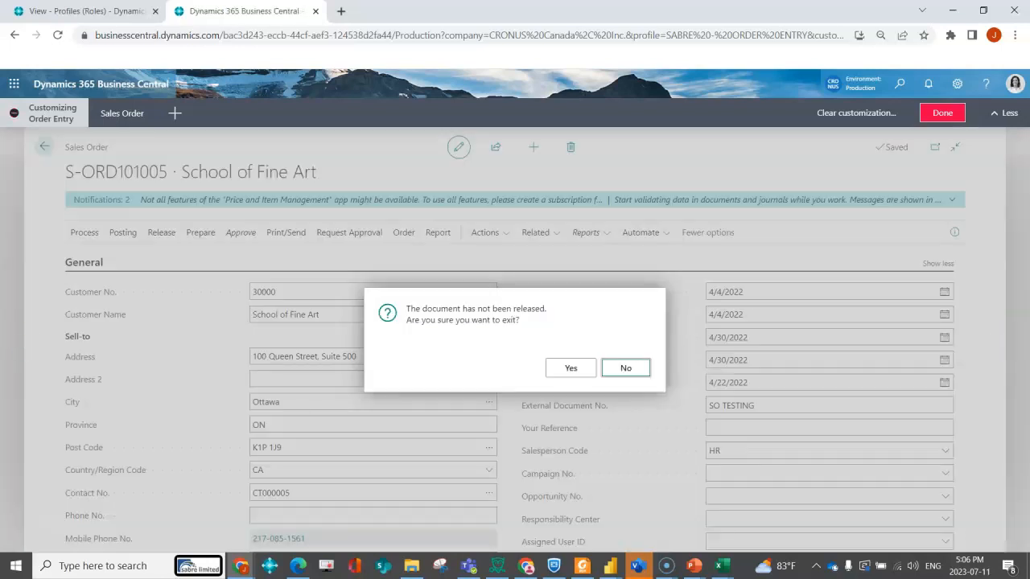
left_click(569, 367)
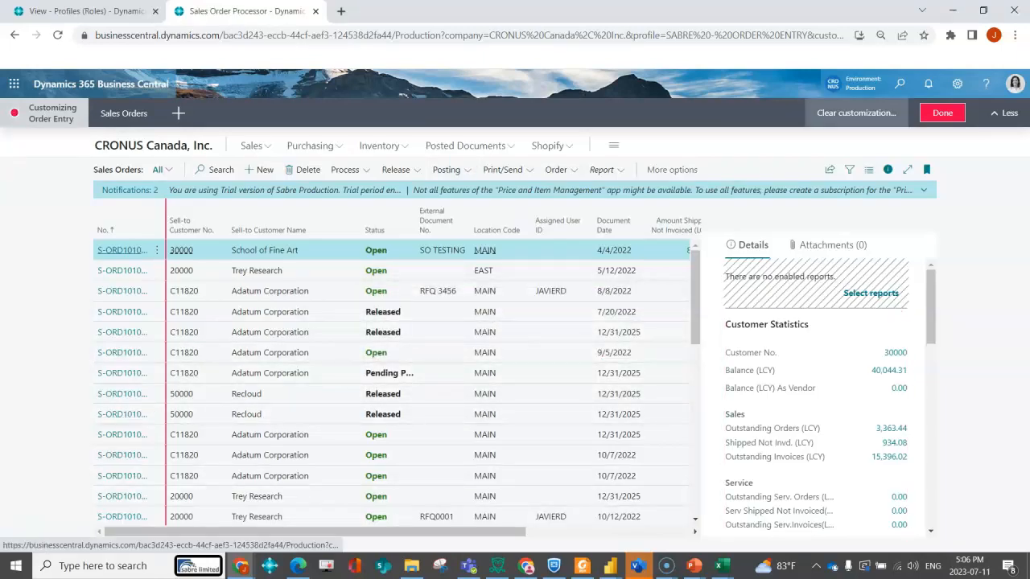
Finish the Order Entry page customization with Done.
left_click(942, 113)
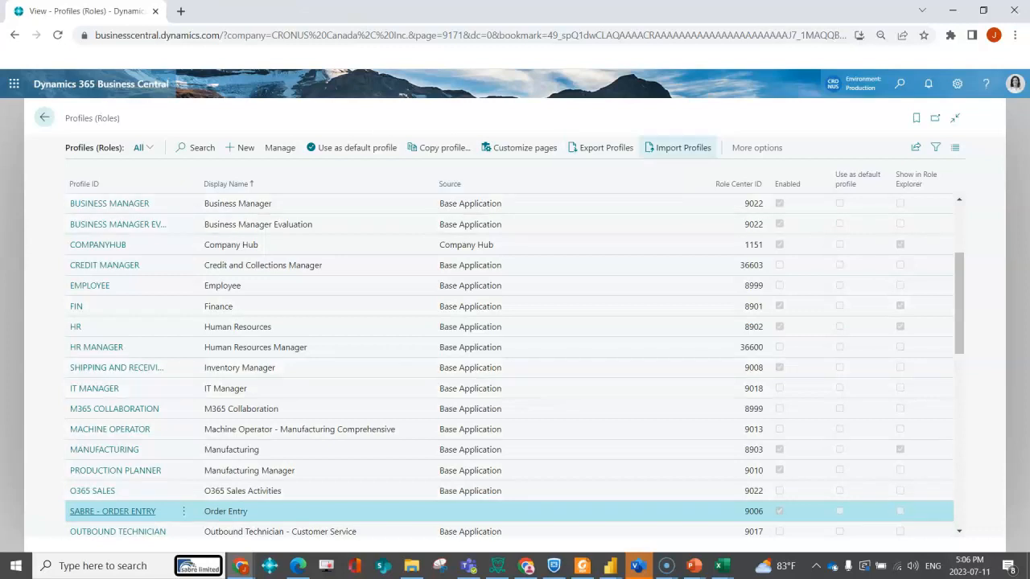
mouse_move(602, 148)
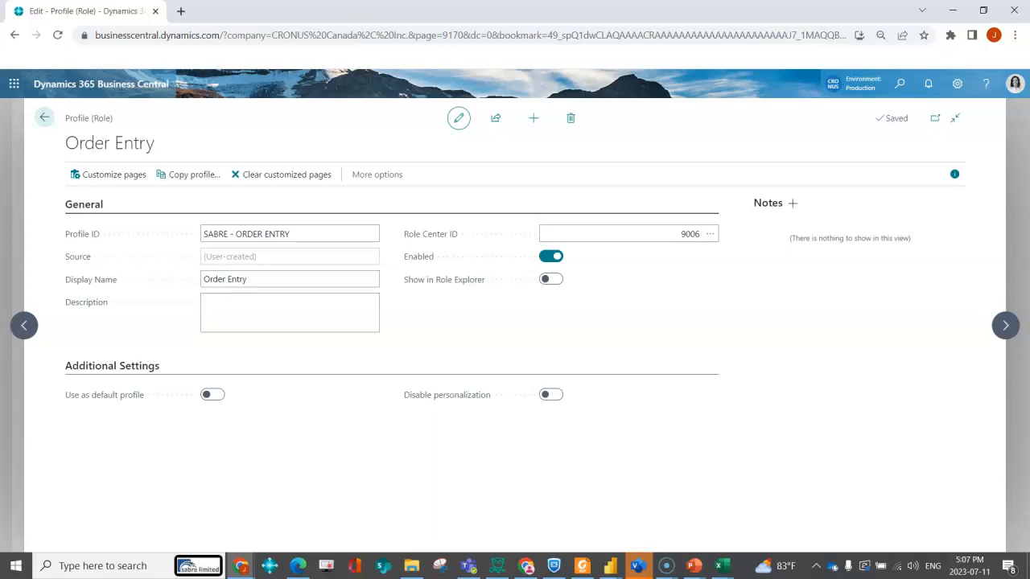
Find and open the User Settings page through Tell Me search.
left_click(45, 117)
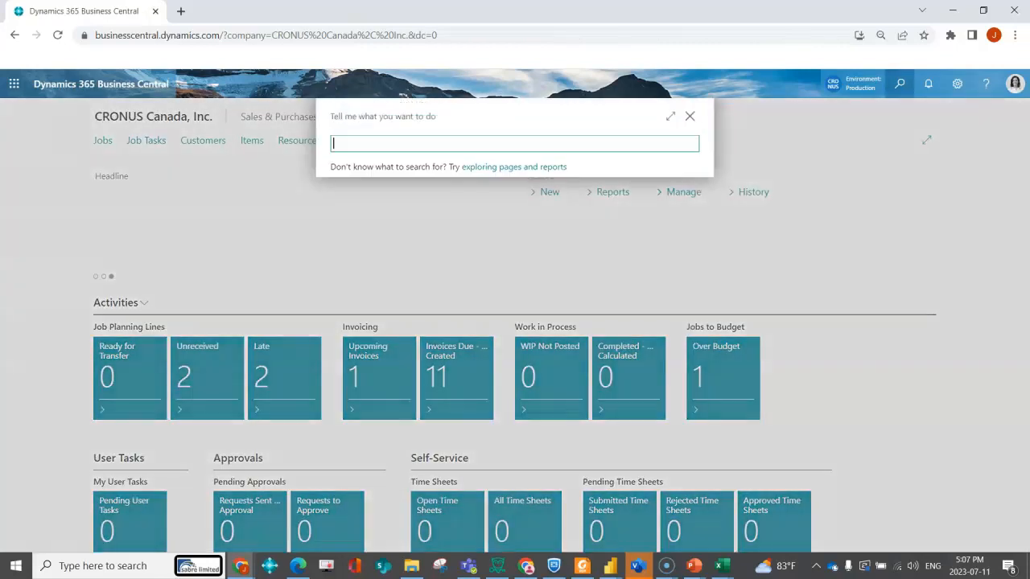
type("user sett")
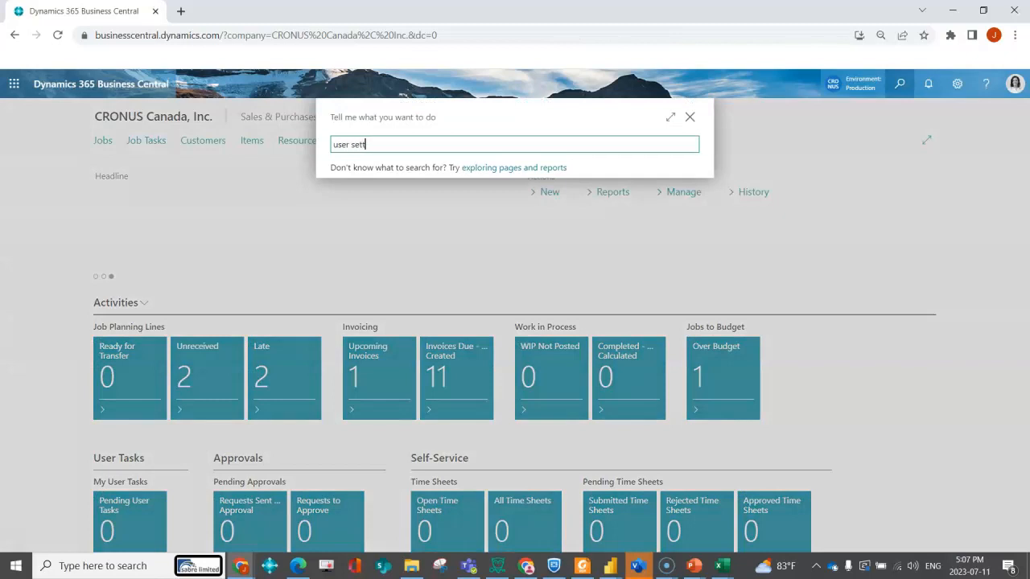
type("user sett")
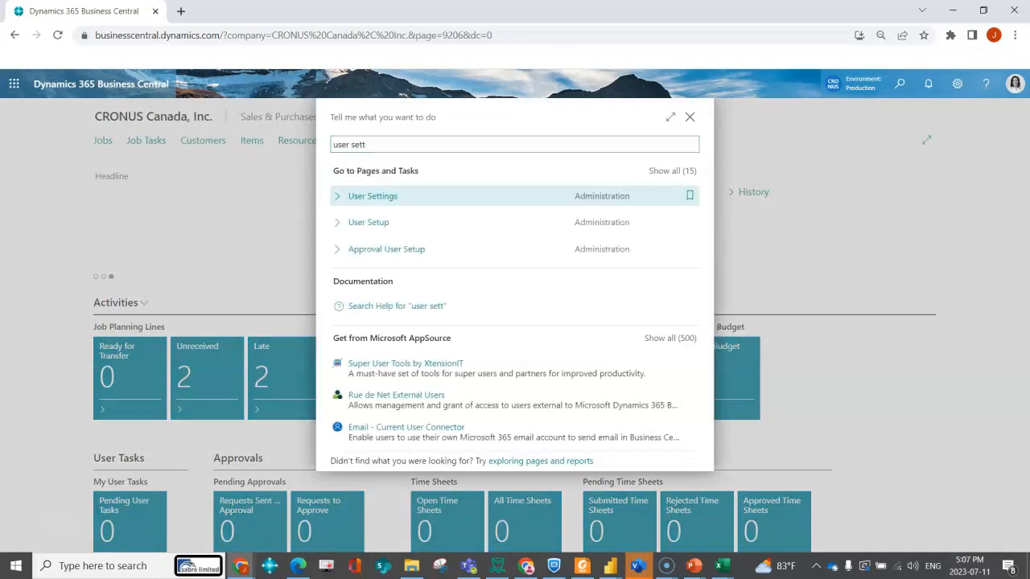
left_click(370, 196)
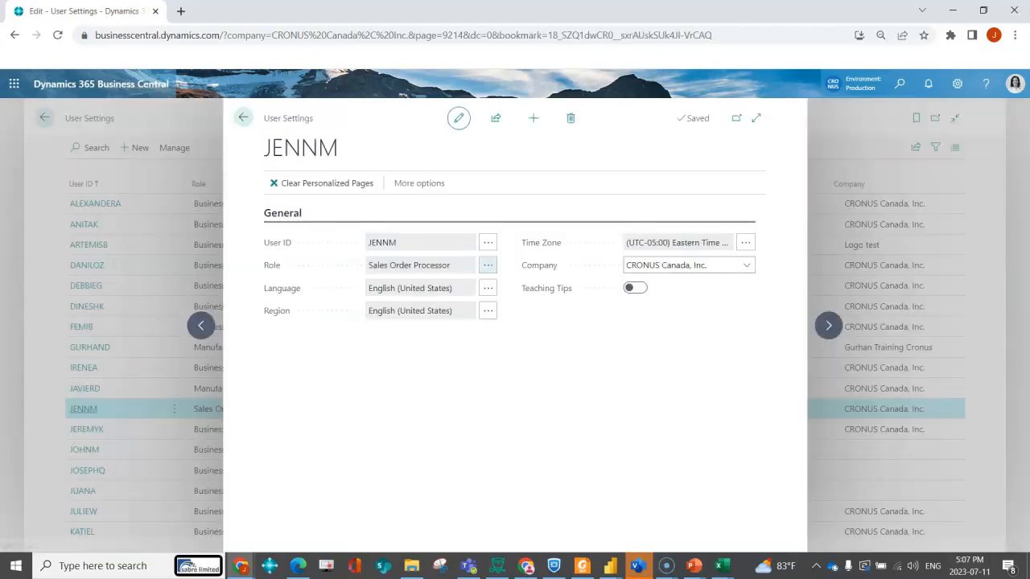
left_click(487, 264)
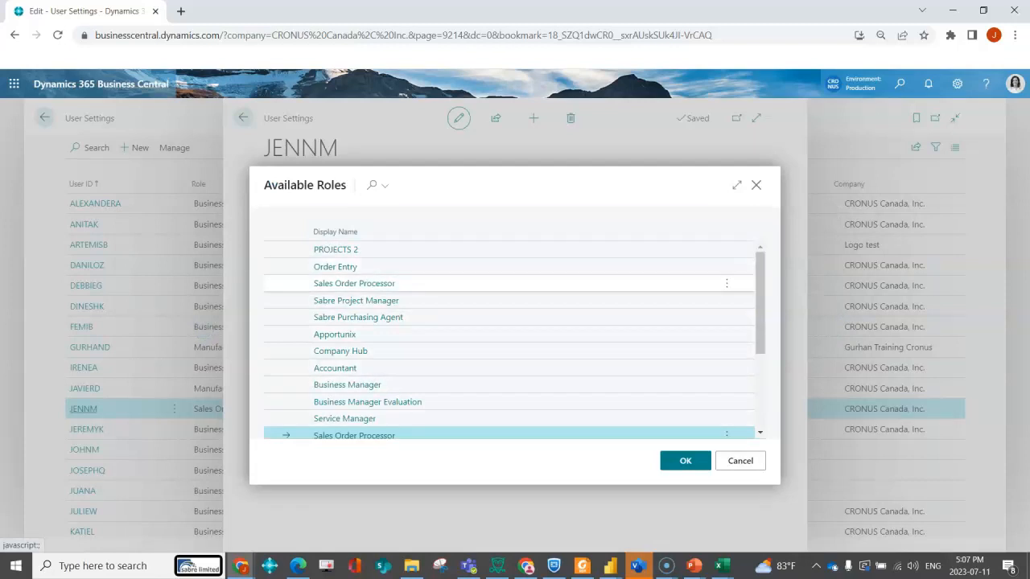
left_click(335, 267)
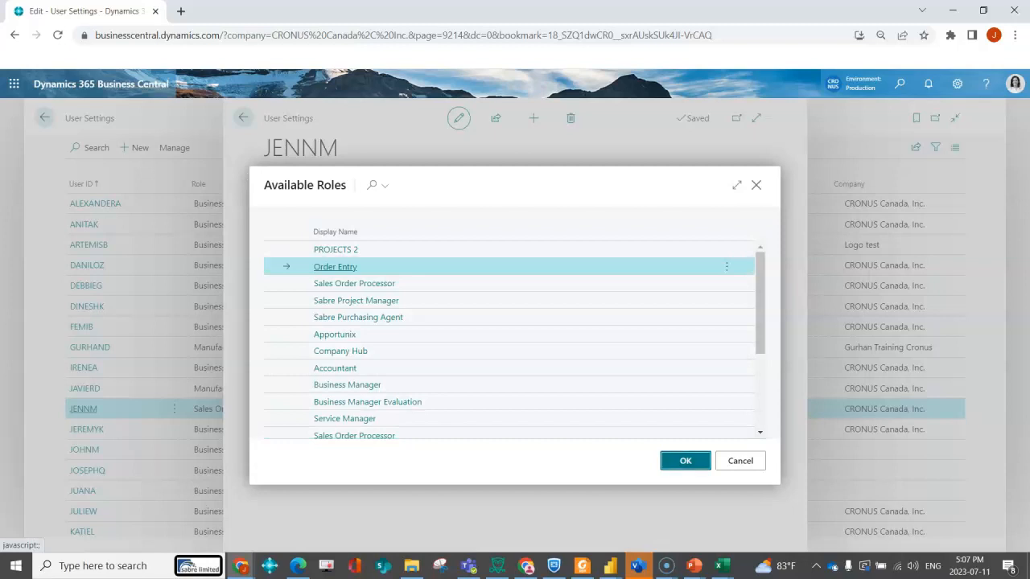
left_click(686, 460)
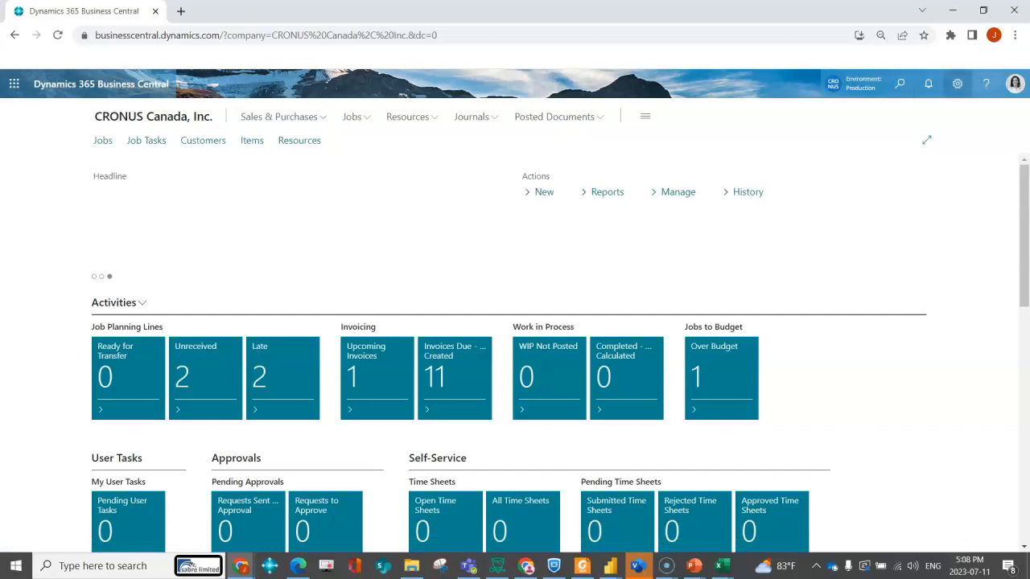
Open My Settings from the gear menu and verify Order Entry is the current role.
left_click(957, 83)
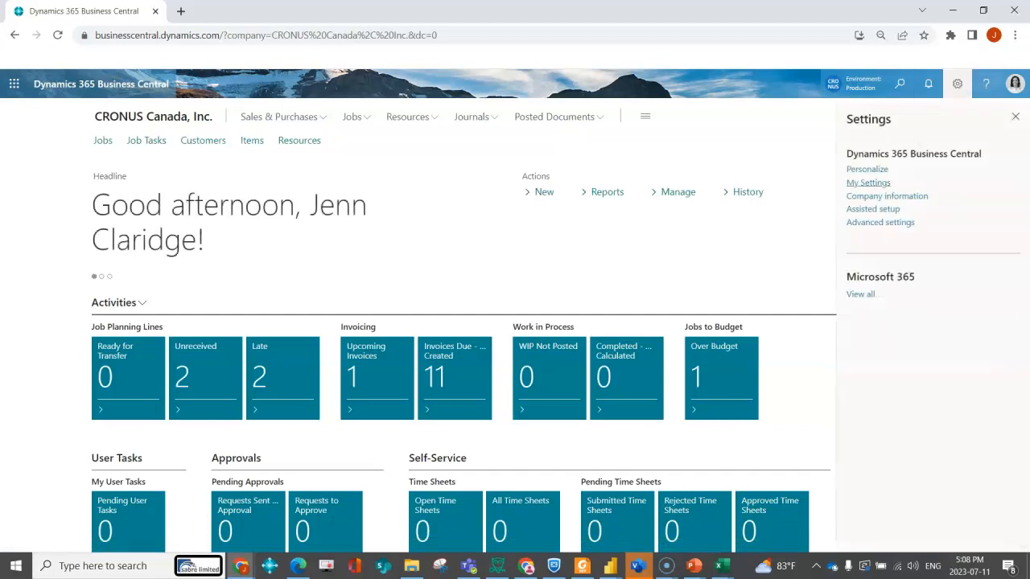
left_click(869, 183)
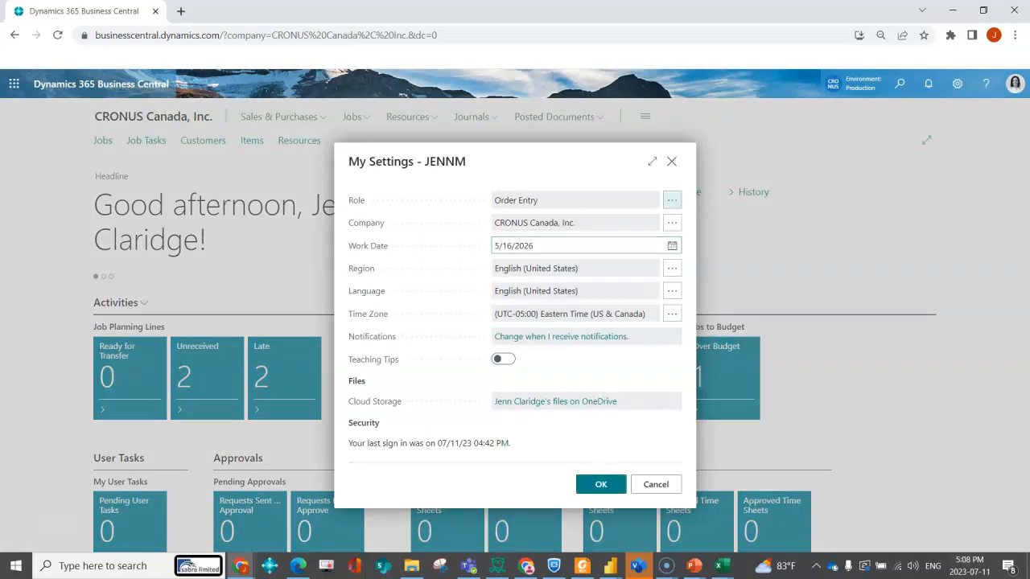
left_click(673, 200)
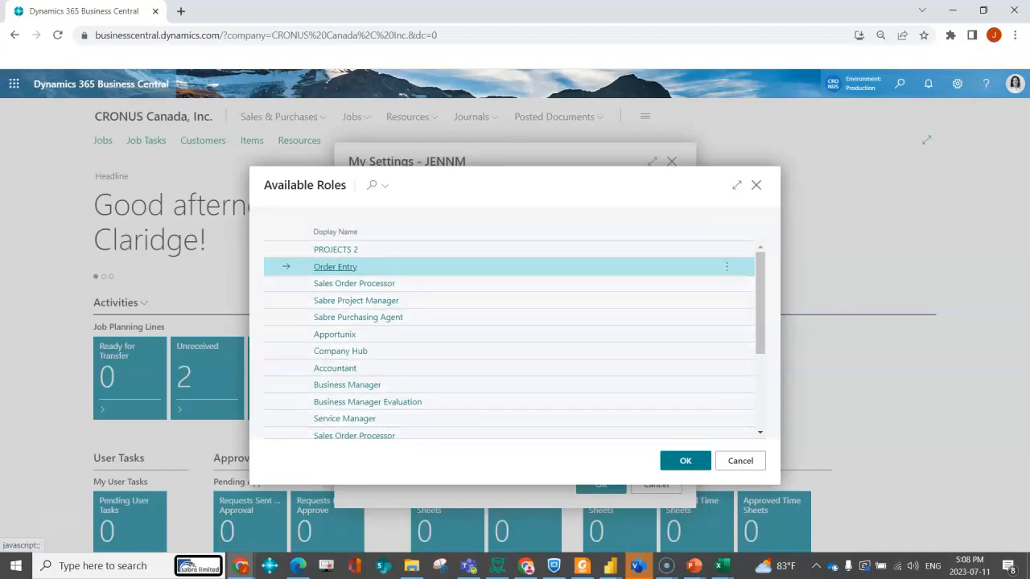
left_click(686, 461)
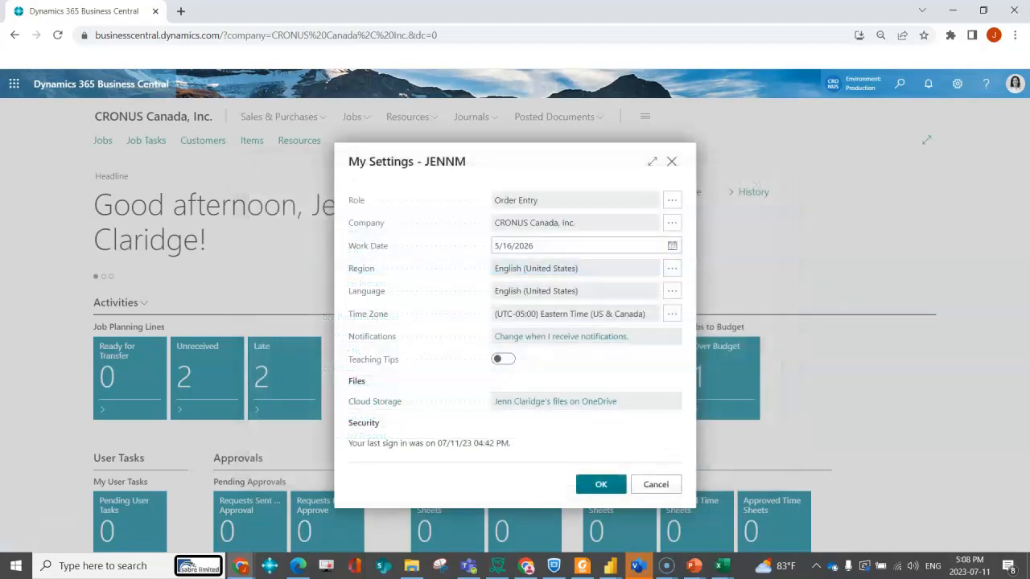